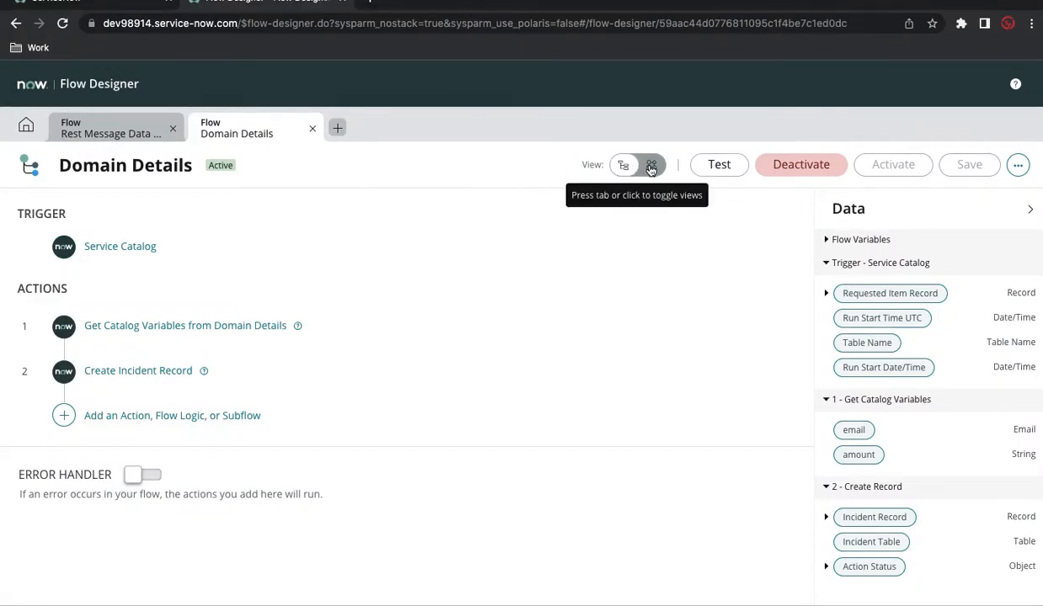
Step: Switch the Domain Details flow to diagram view with the View toggle
left_click(650, 165)
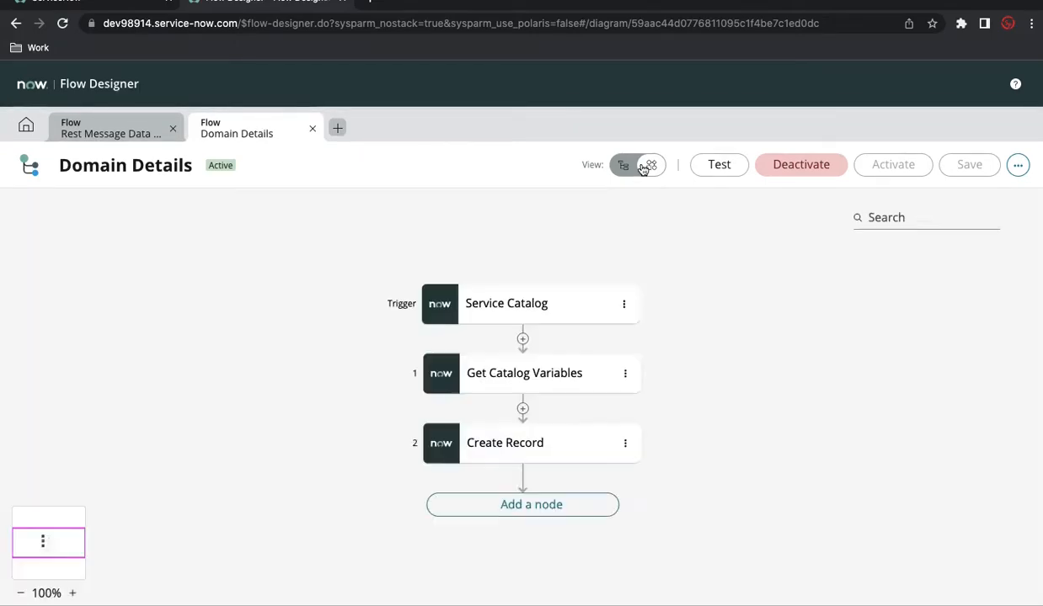
mouse_move(530, 505)
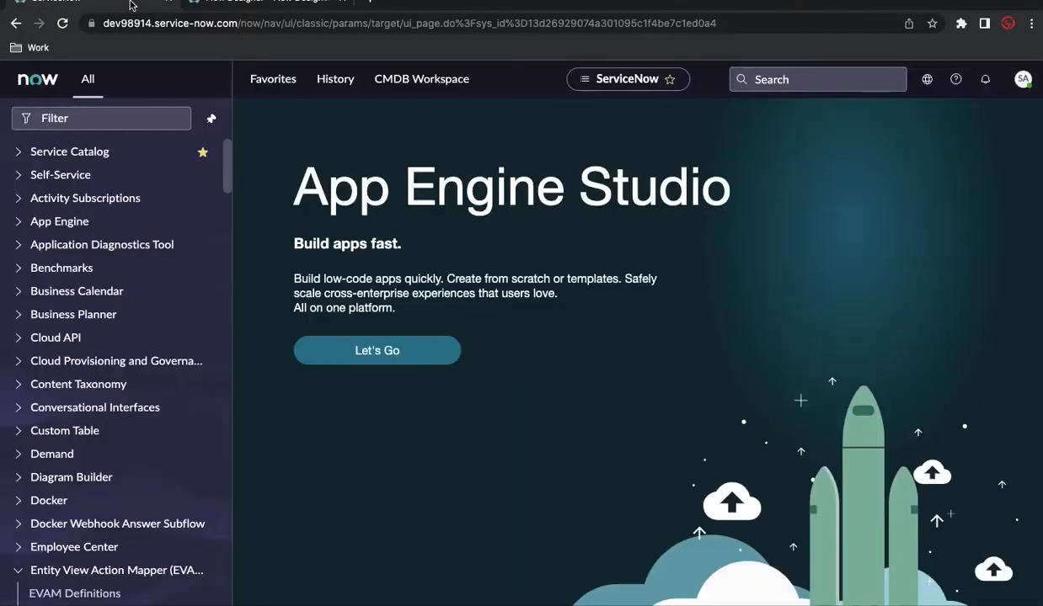
Step: Filter the navigator with 'plu' to show Plugins and Plugin Installation History
type("pl")
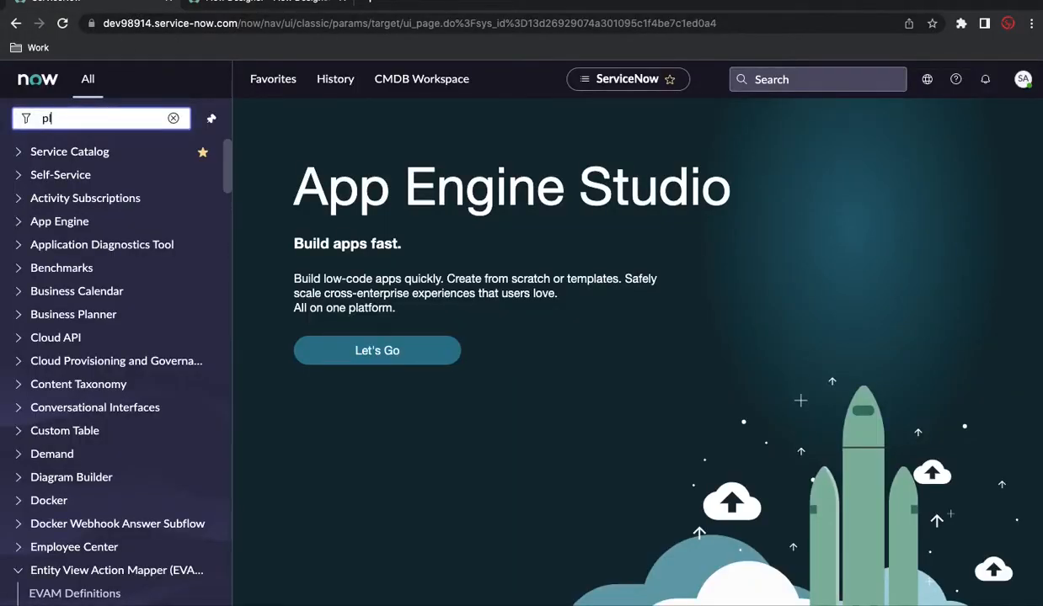
type("u")
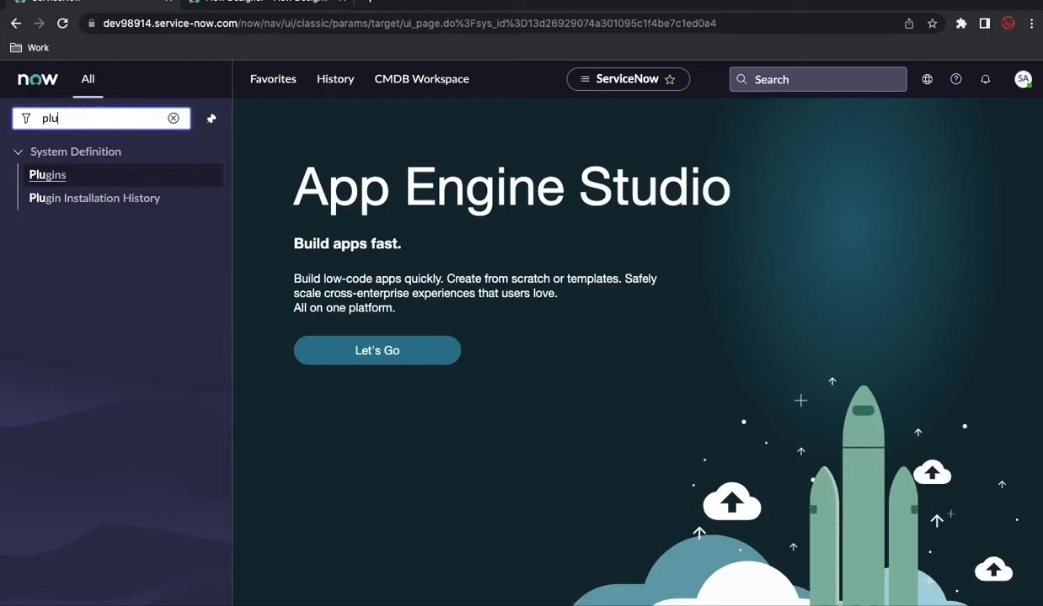
mouse_move(47, 175)
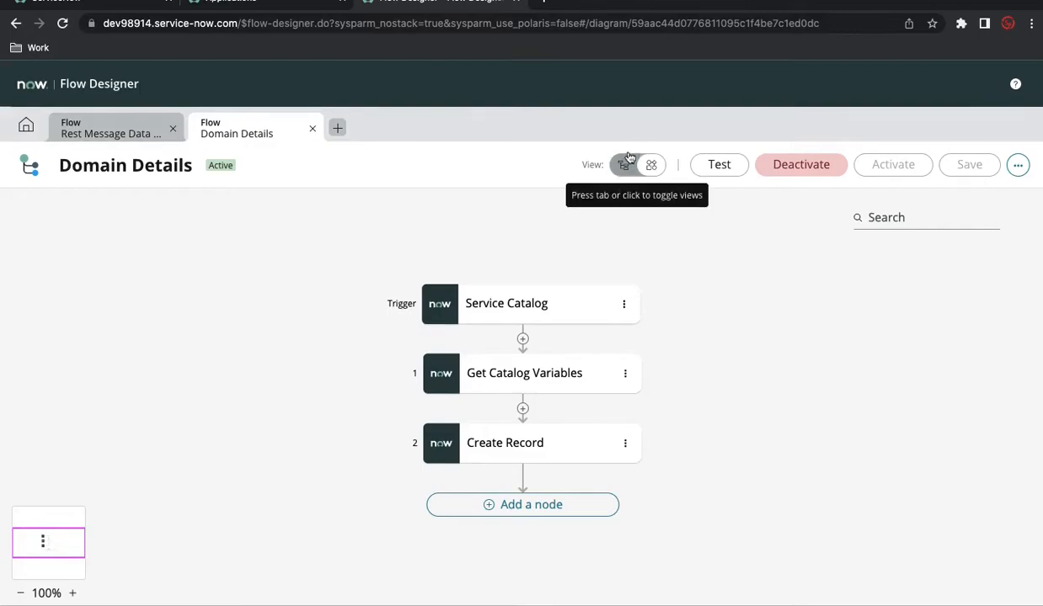
left_click(229, 2)
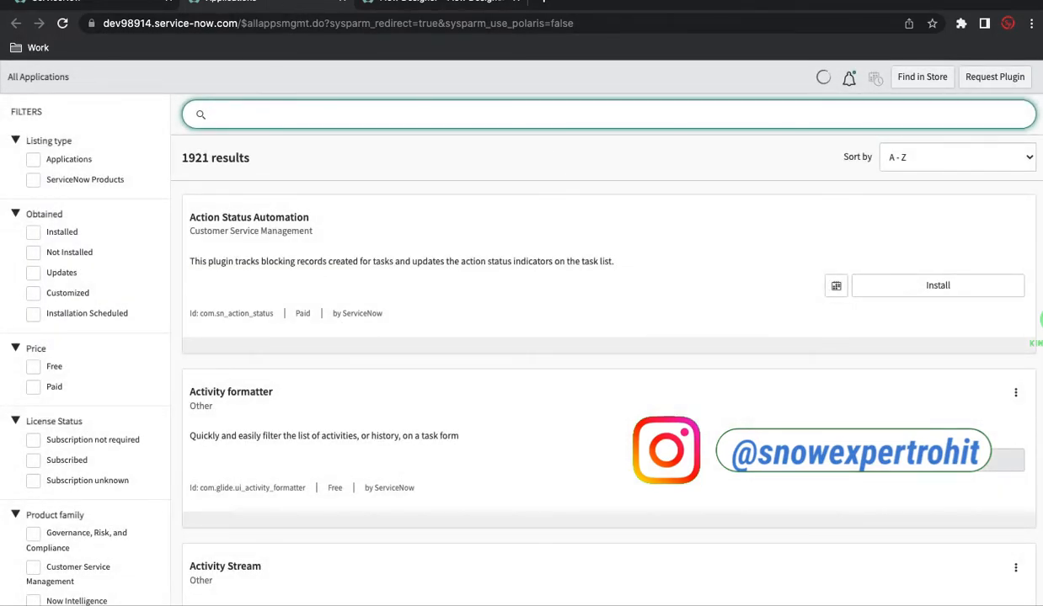
Step: Search the plugin catalog for 'flow di' to find the installed Flow Diagramming plugin
type("flow di")
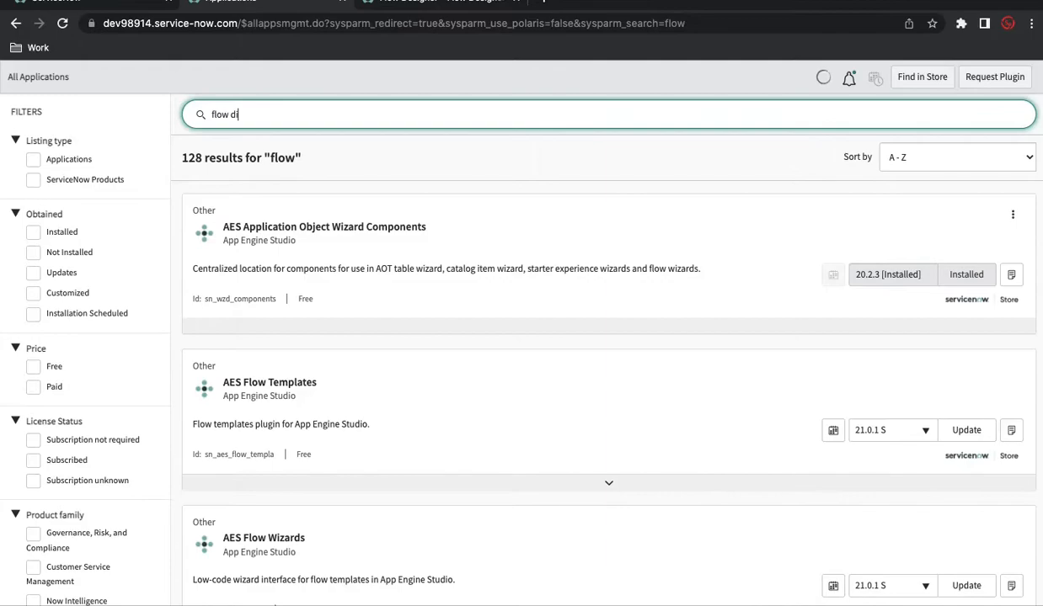
type("di")
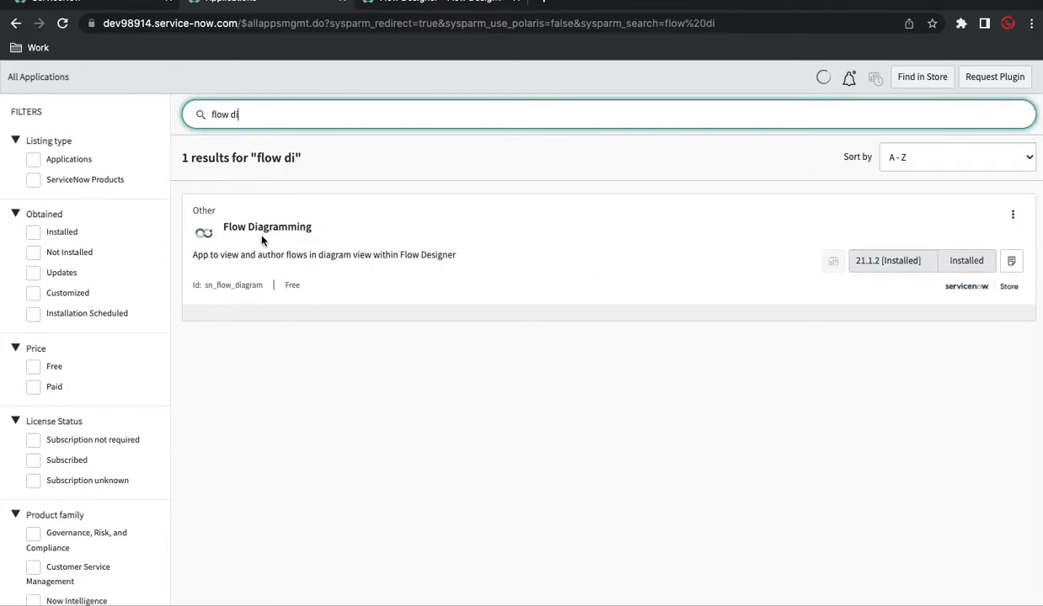
mouse_move(237, 212)
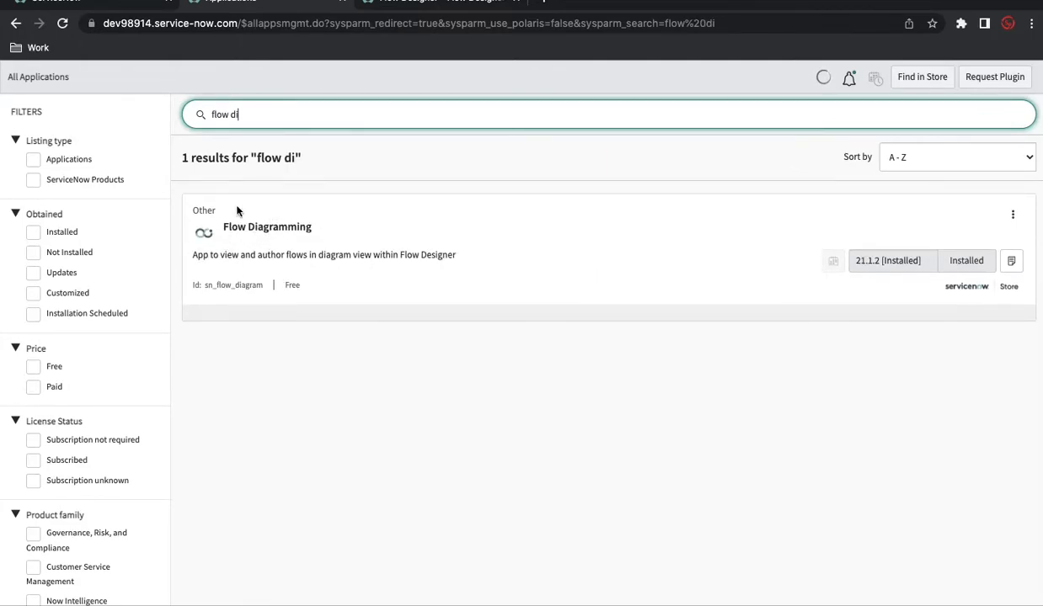
mouse_move(972, 242)
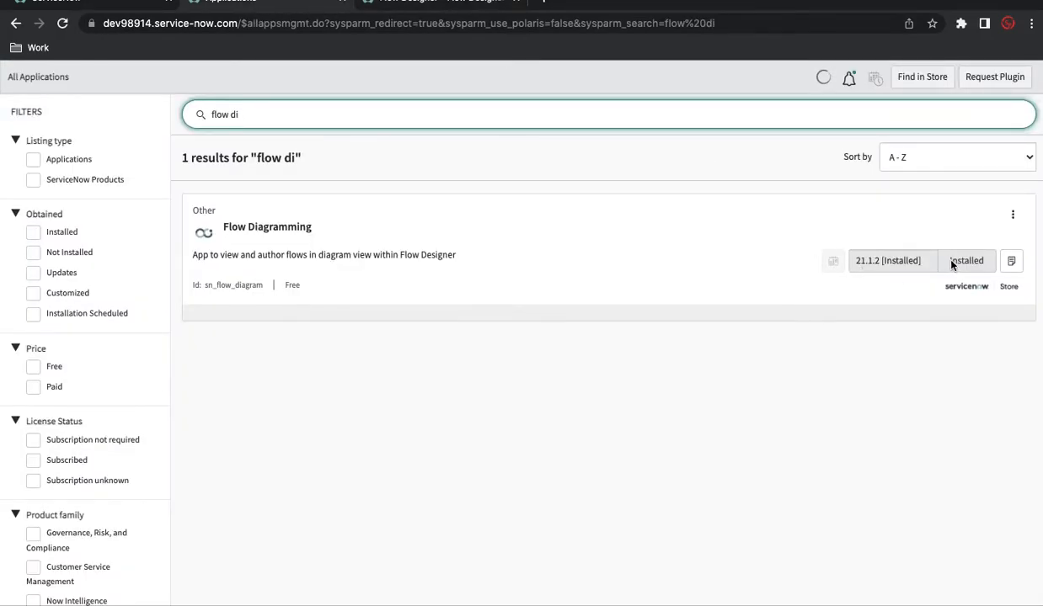
mouse_move(910, 274)
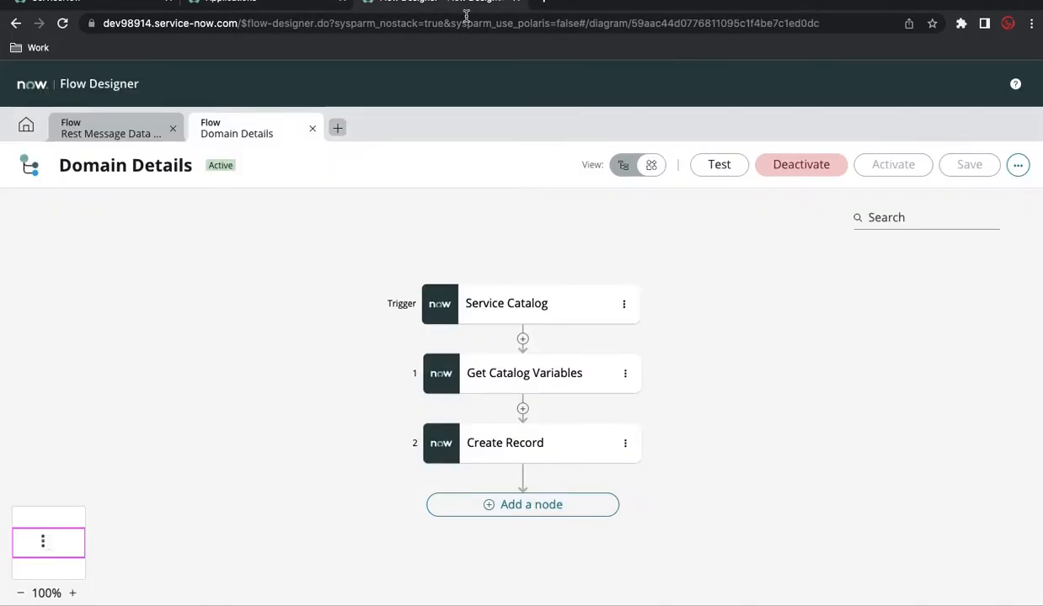
left_click(624, 164)
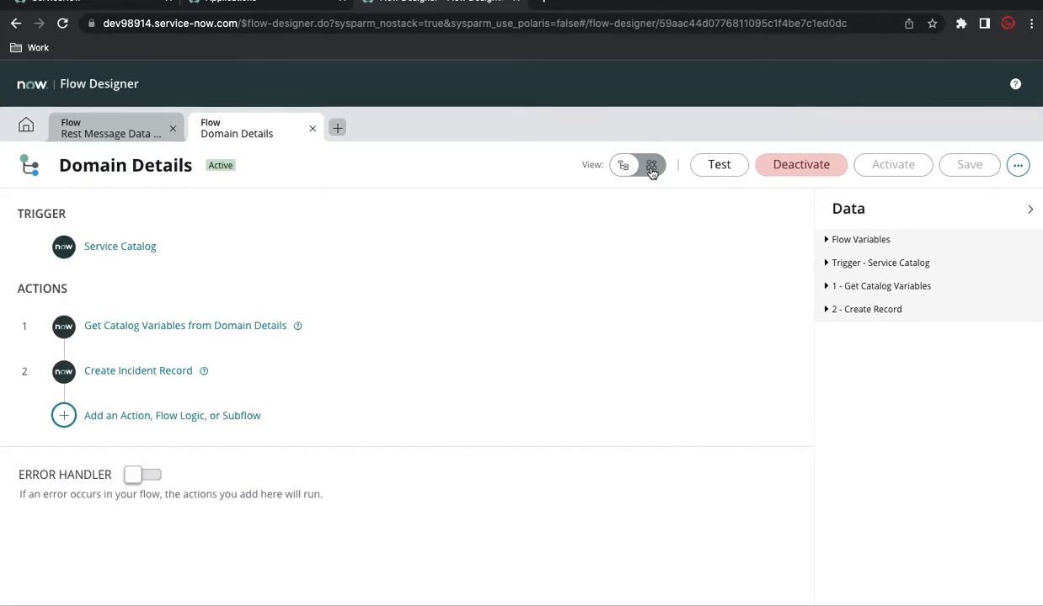
left_click(651, 165)
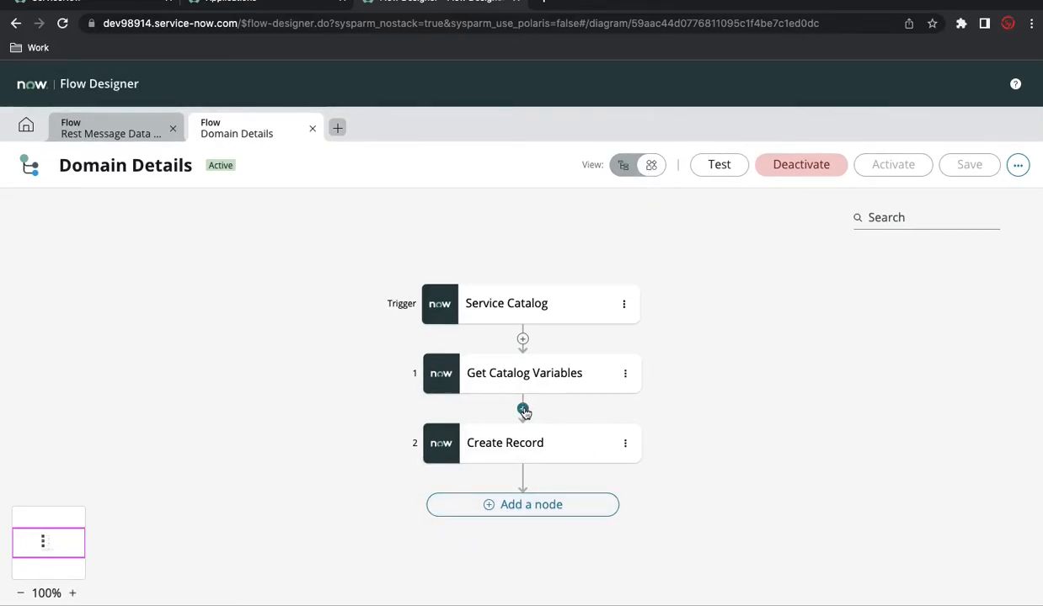
Step: Zoom the diagram in twice and out once, then dismiss the Service Catalog trigger options
left_click(523, 412)
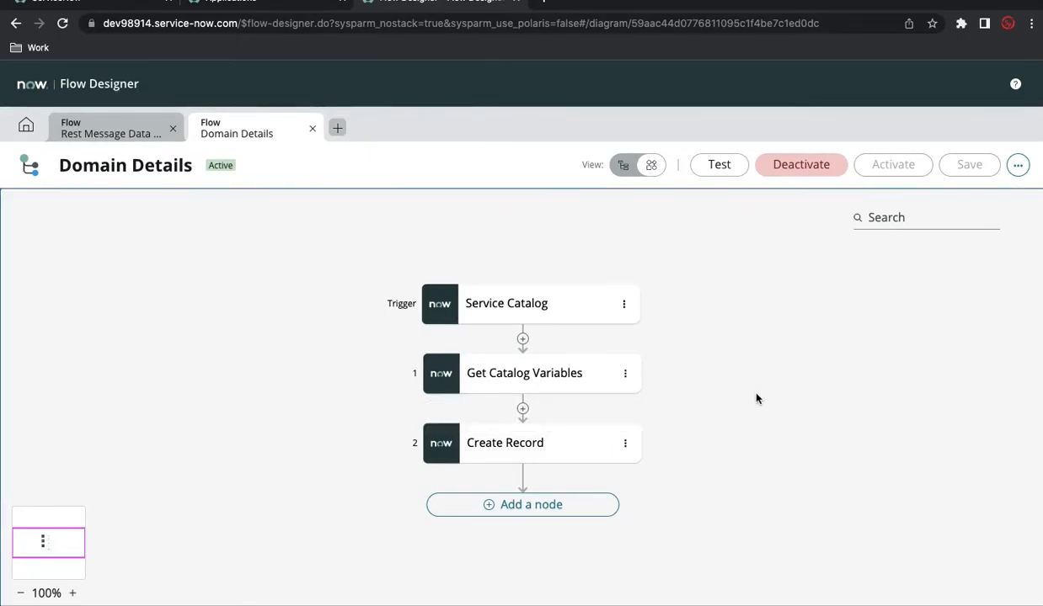
left_click(72, 593)
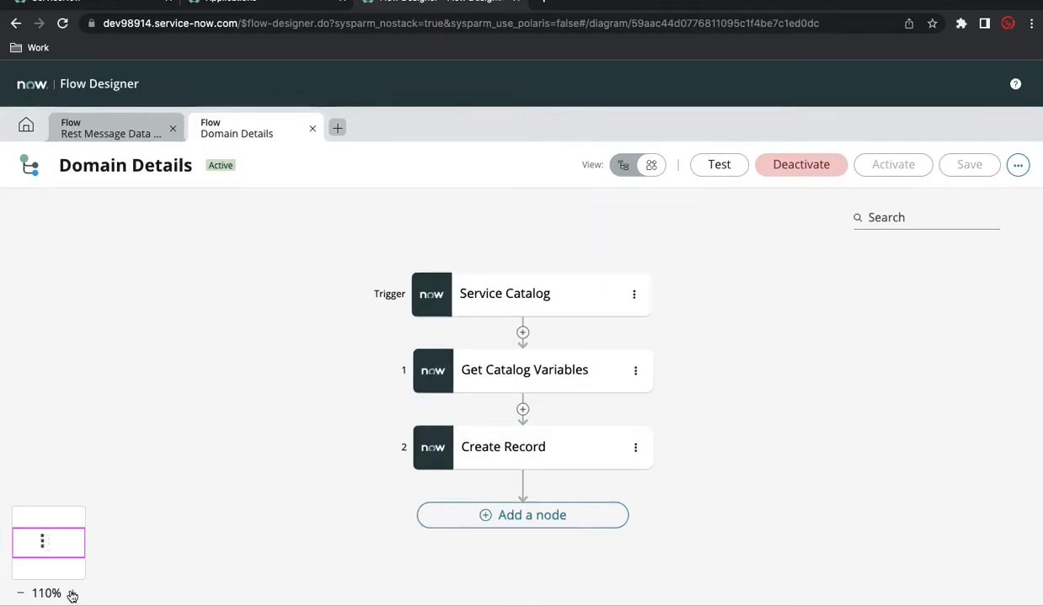
left_click(72, 594)
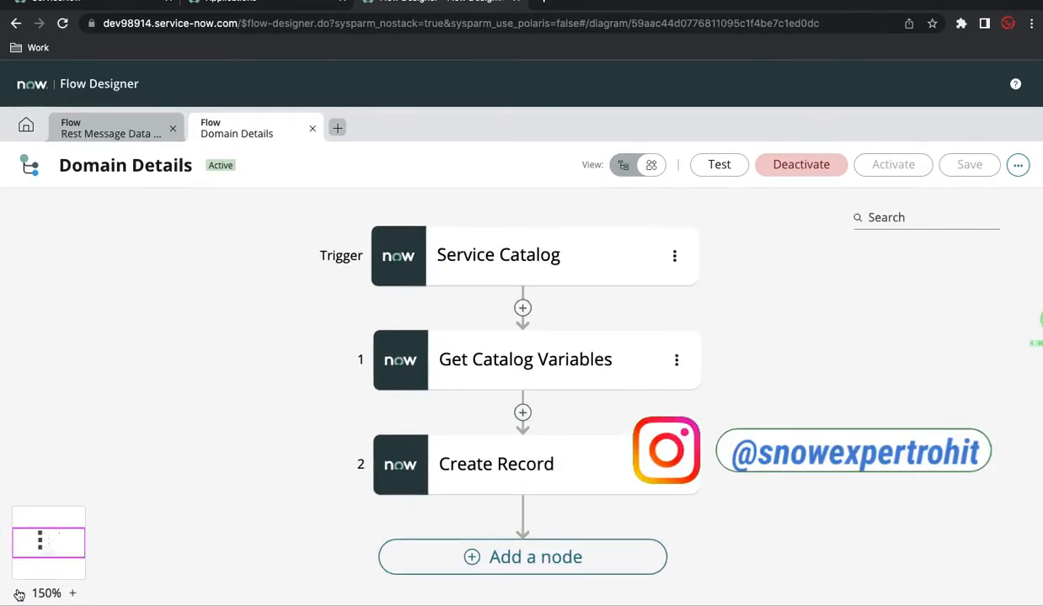
left_click(20, 593)
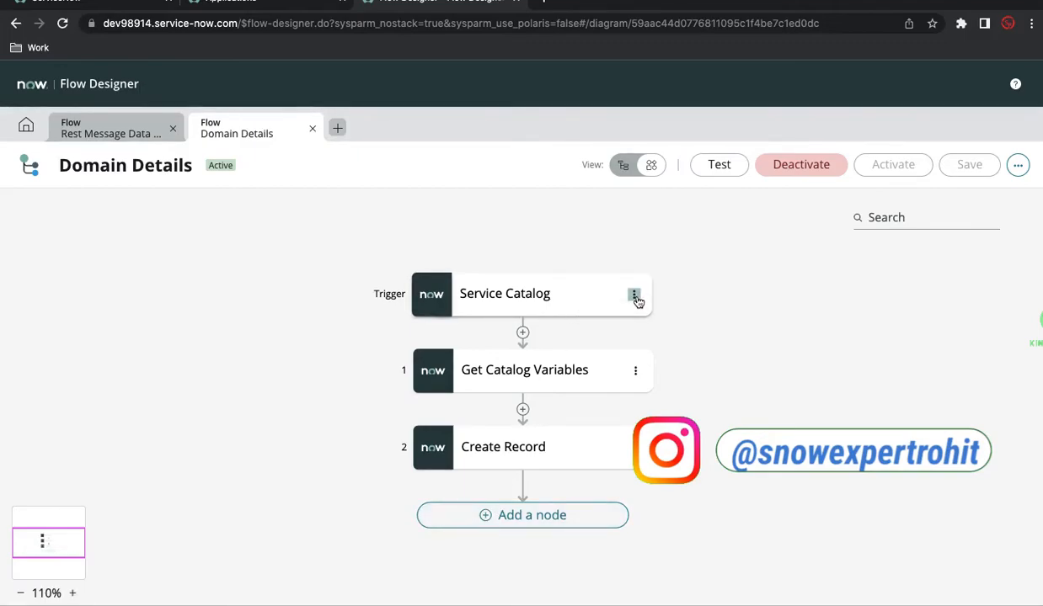
left_click(635, 294)
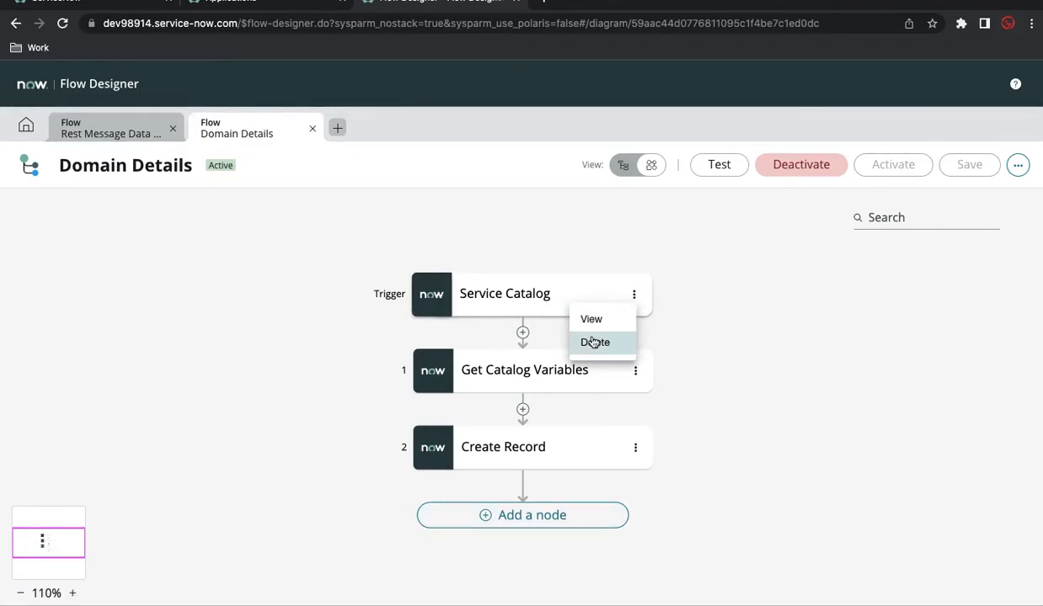
left_click(591, 318)
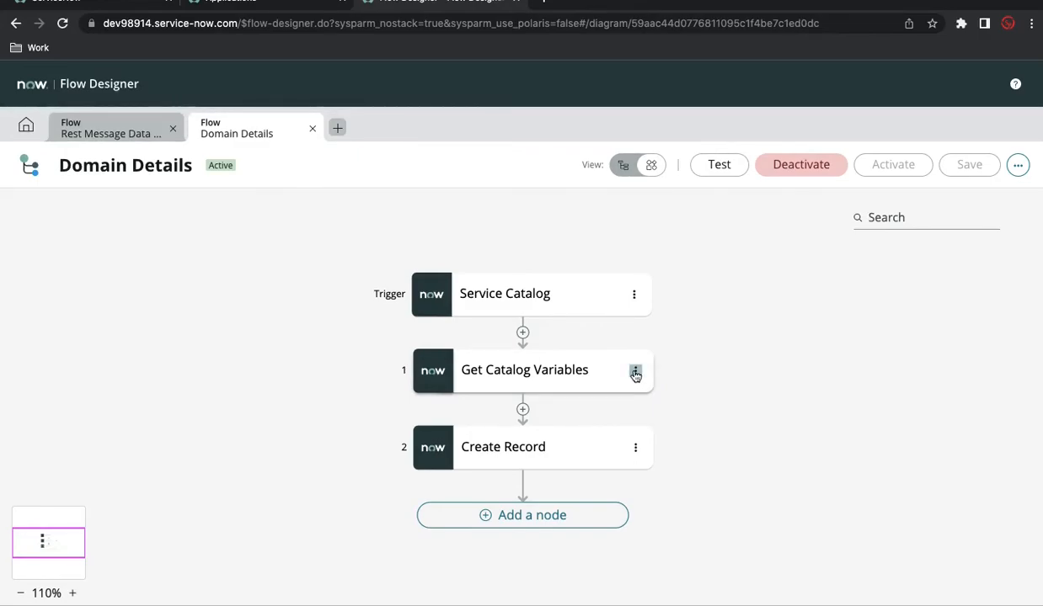
mouse_move(1016, 165)
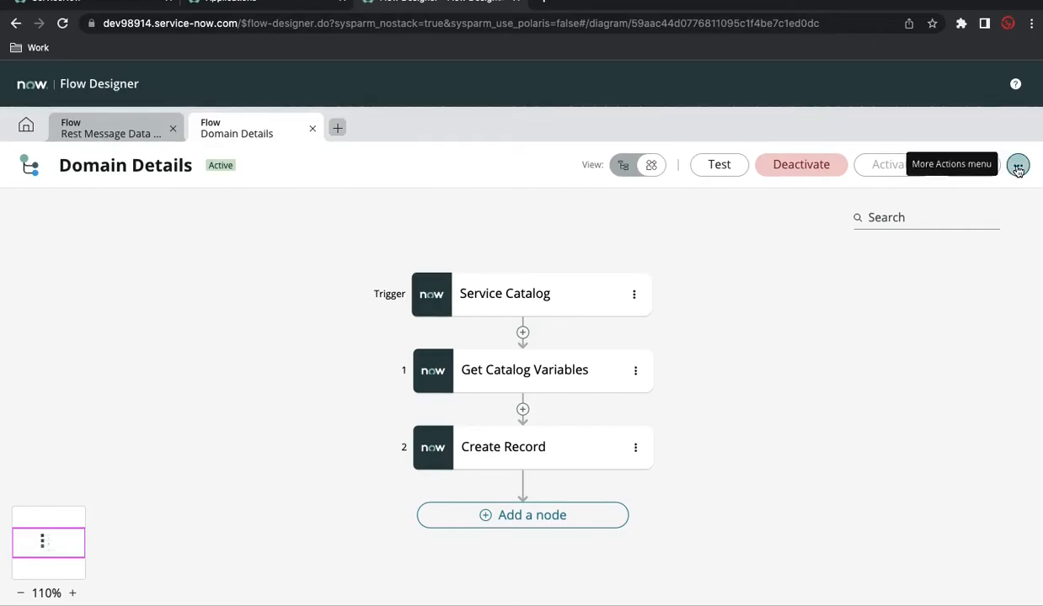
Step: Show the flow's More Actions list and scroll through its options
left_click(1018, 164)
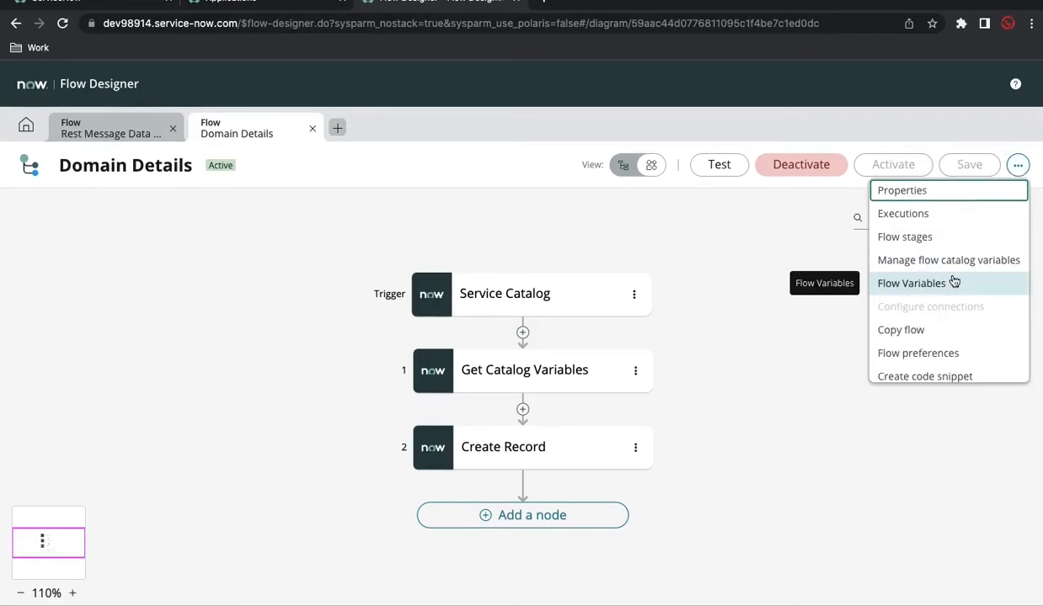
mouse_move(949, 259)
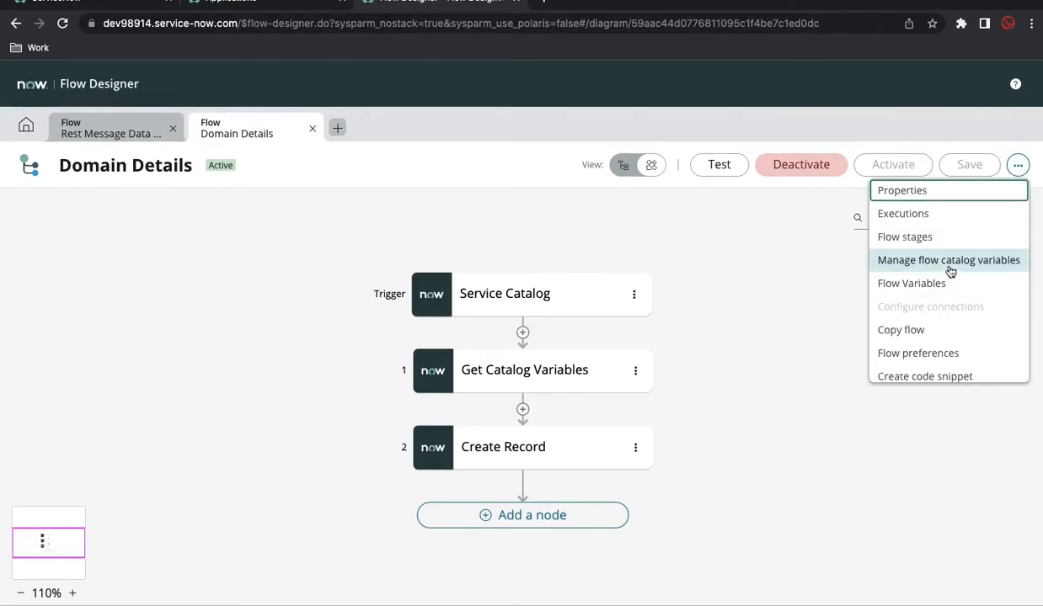
left_click(904, 236)
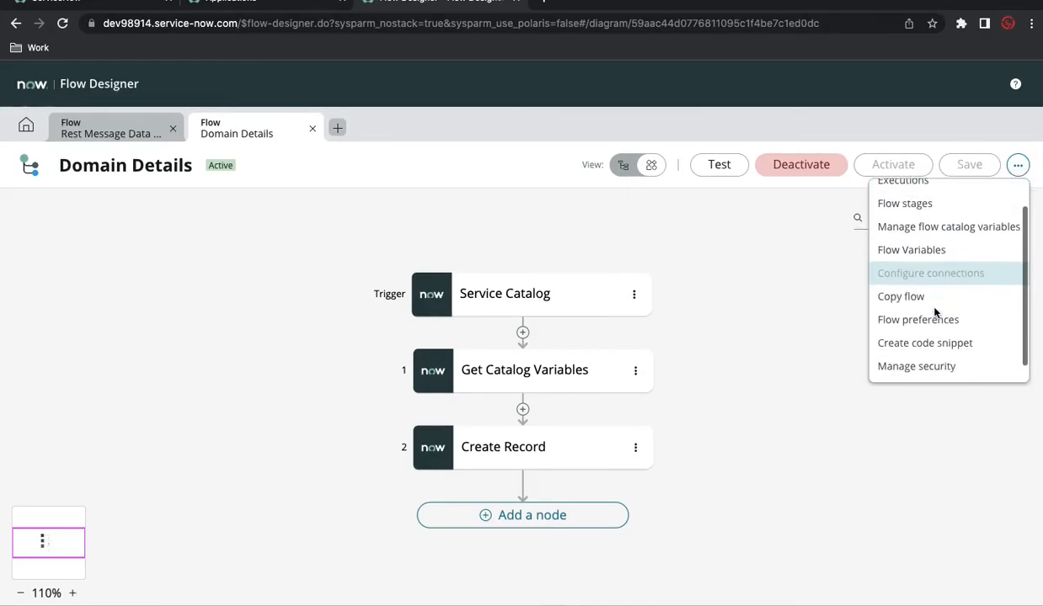
scroll("down", 3)
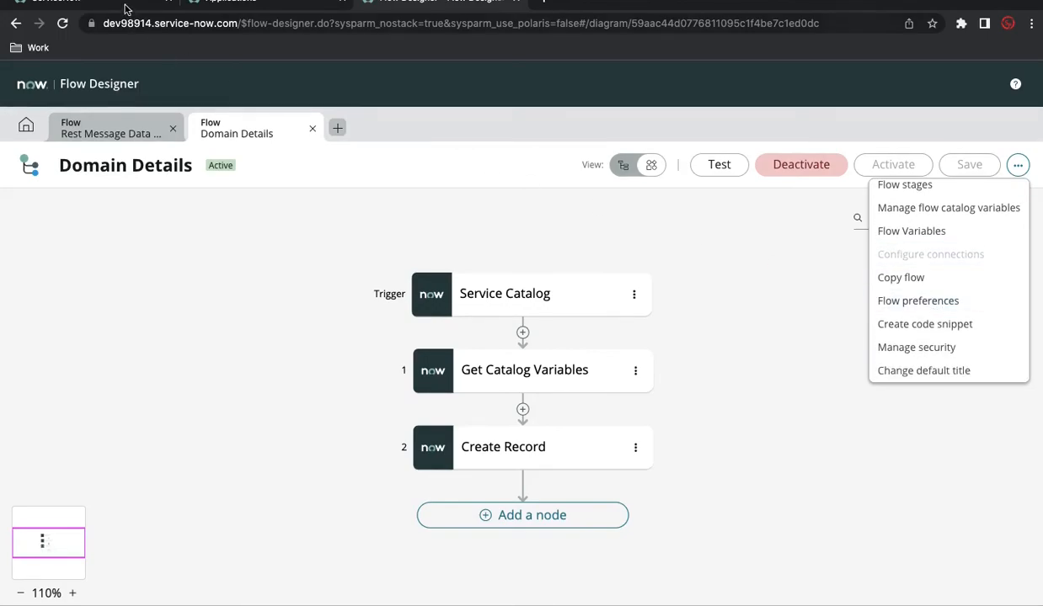